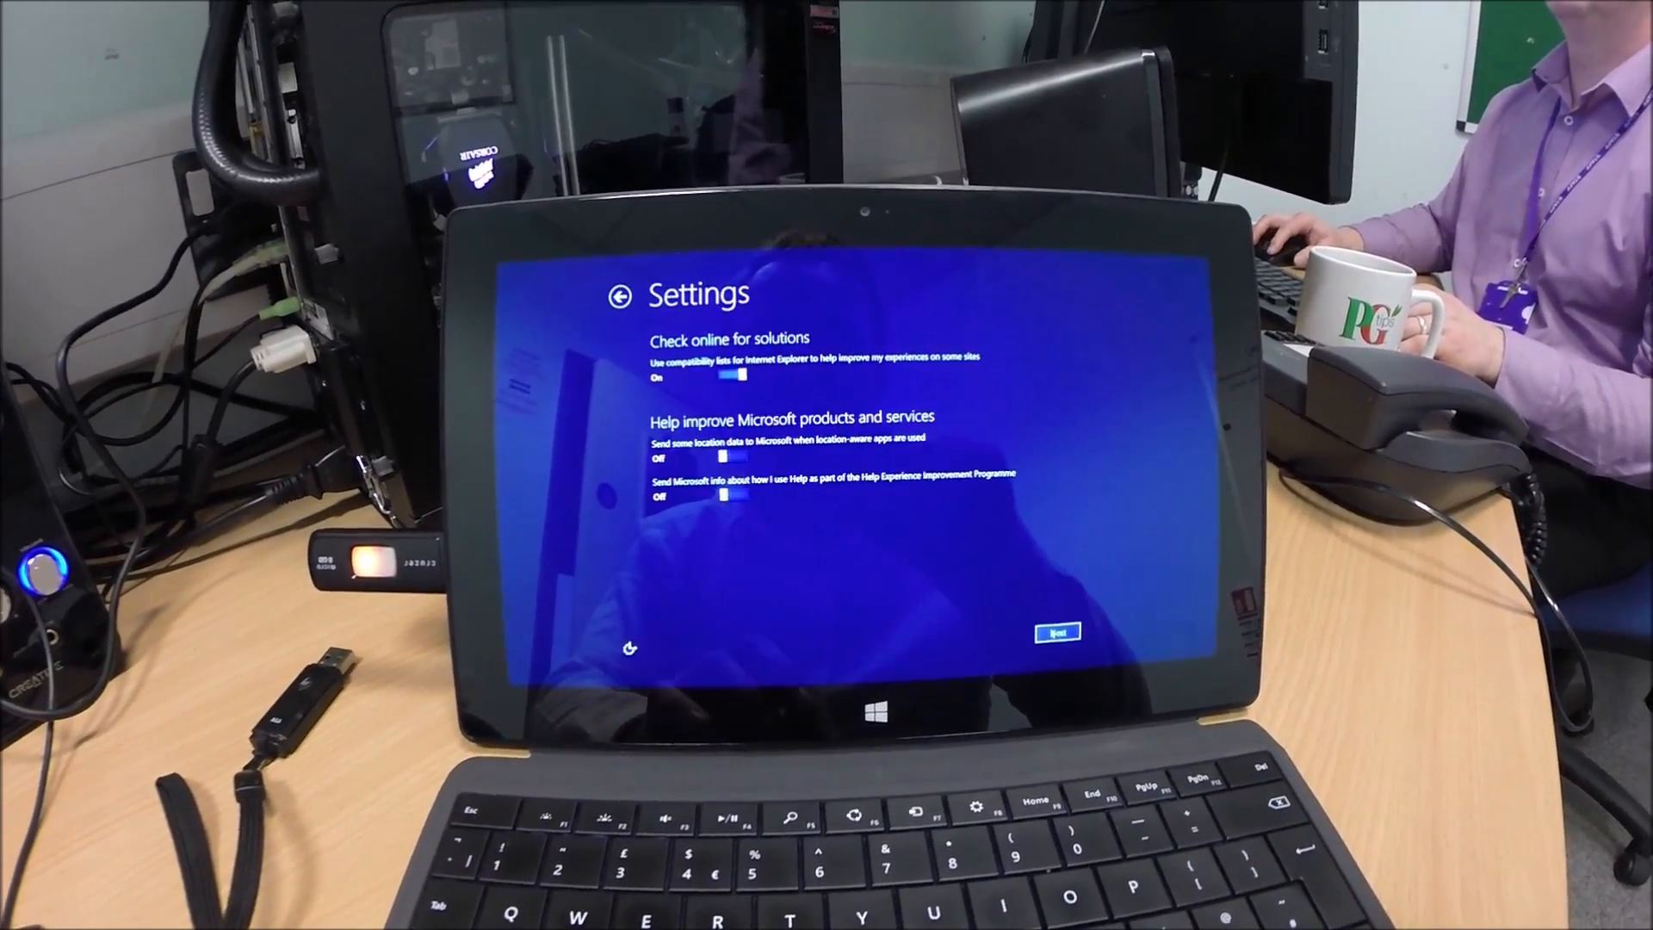
# Continue setup keeping the online-solutions and Microsoft feedback toggles as set.
pyautogui.click(1058, 630)
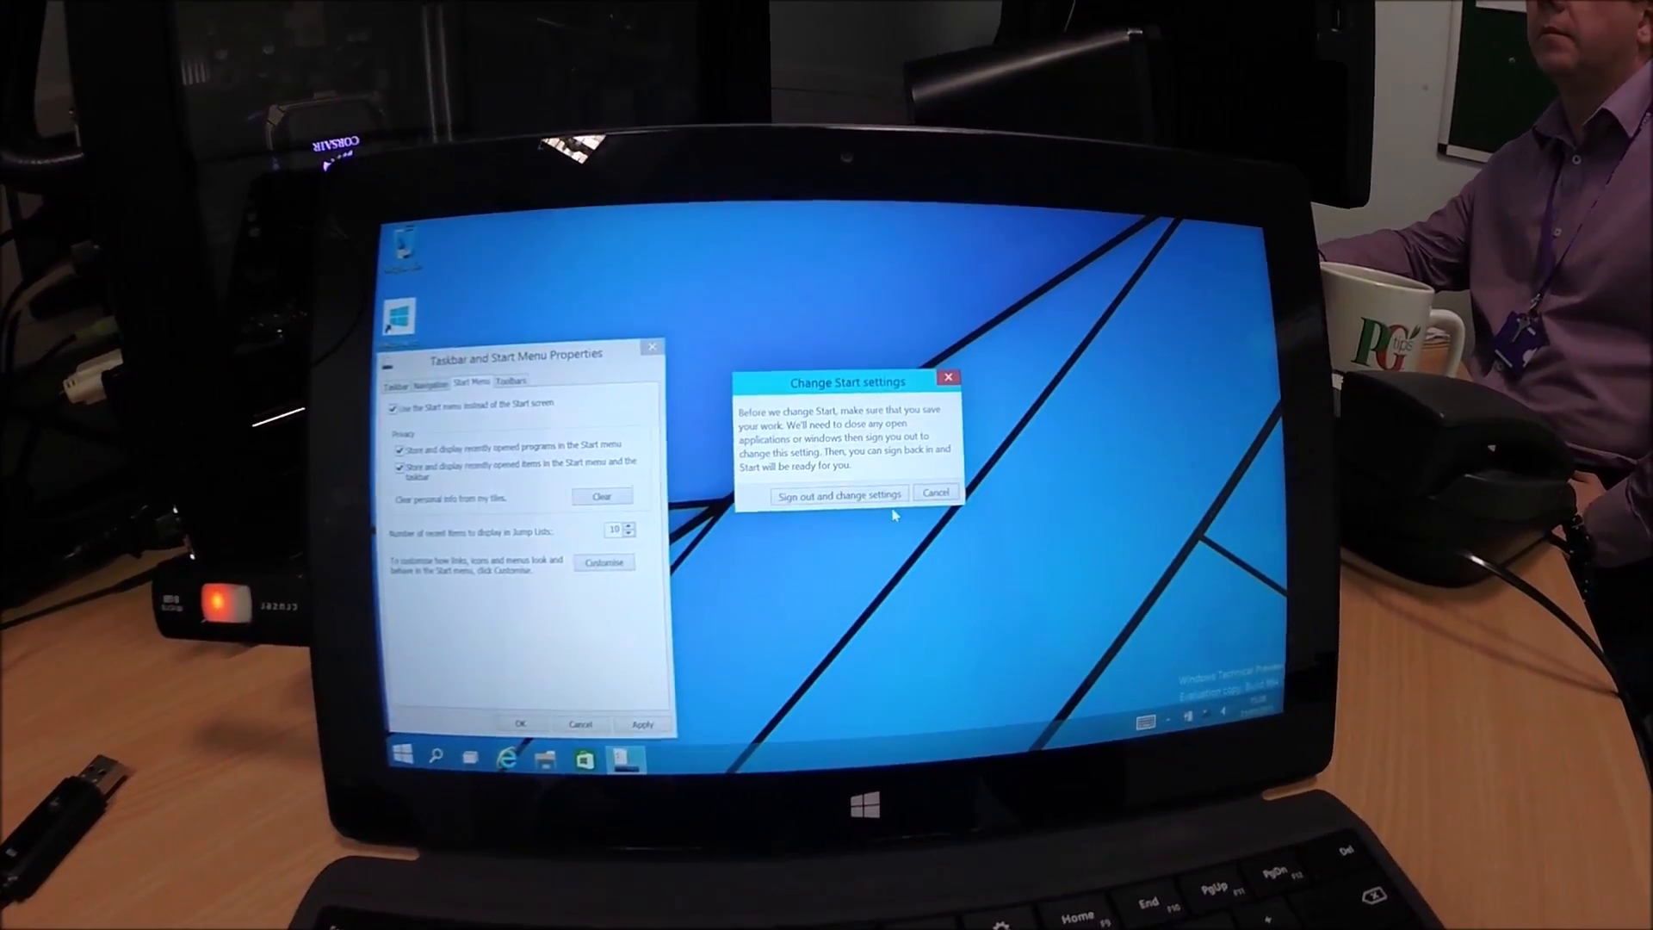
# Confirm 'Sign out and change settings' so the Start menu replaces the Start screen.
pyautogui.click(839, 494)
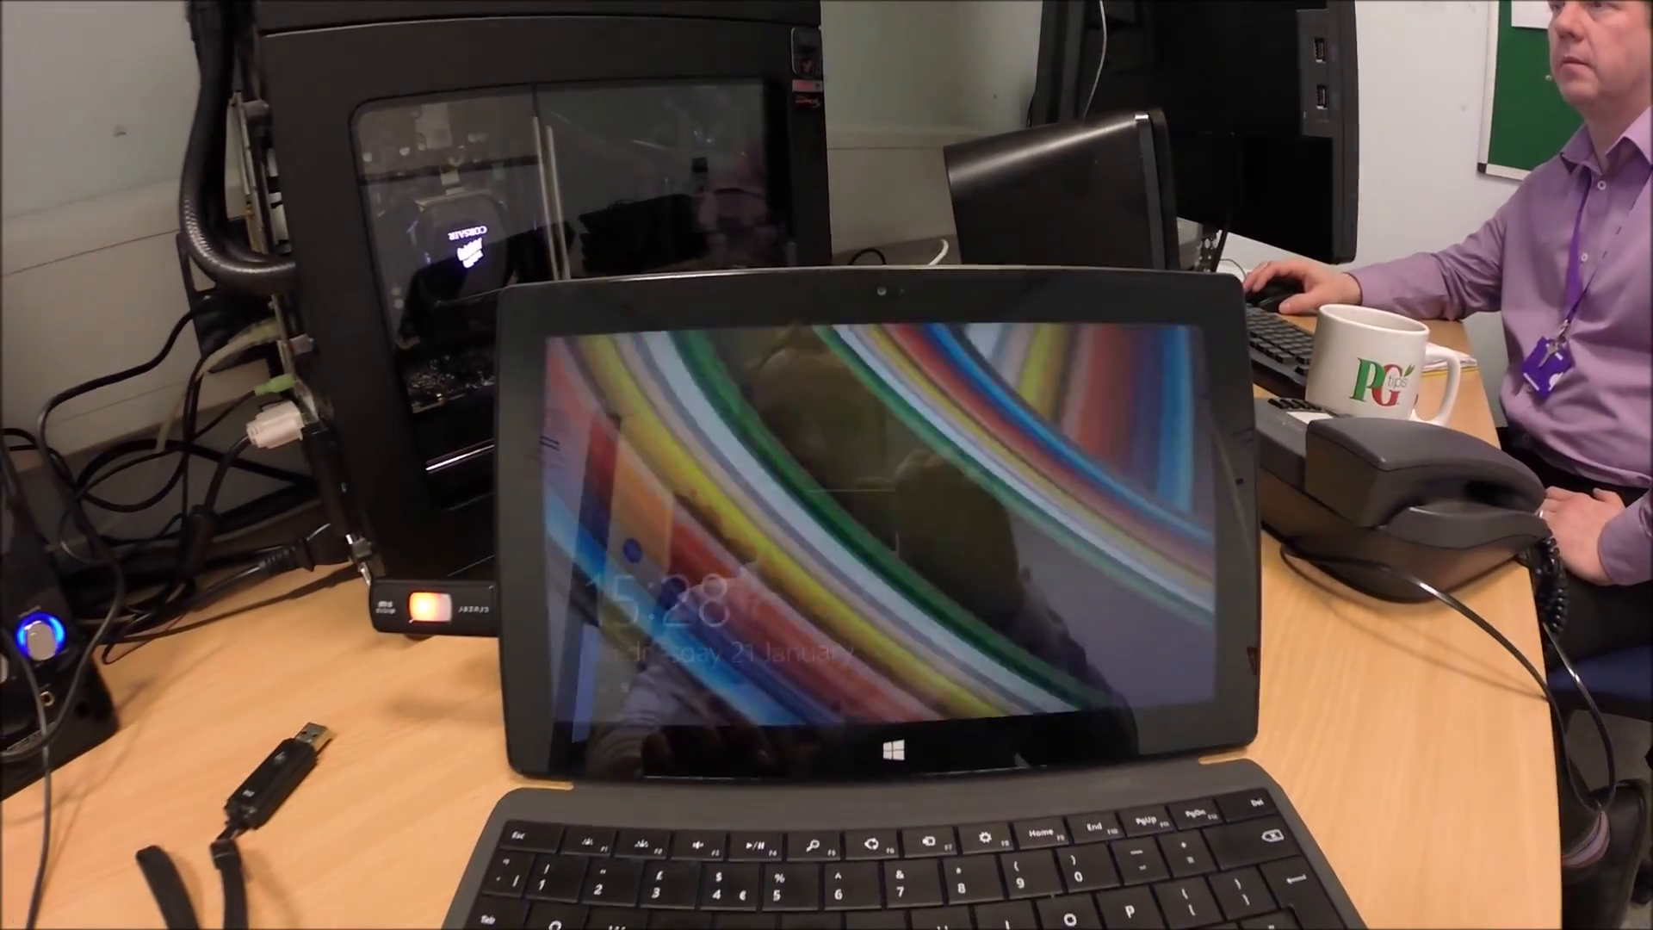